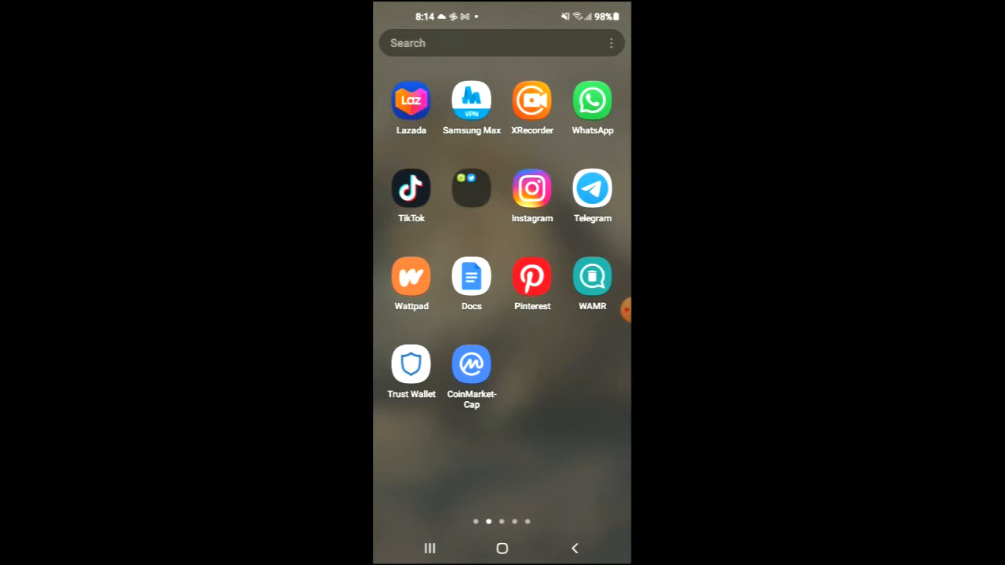
Launch CoinMarketCap from the home screen onto the GINZA Network coin page
{"action": "left_click", "coordinate": [412, 365]}
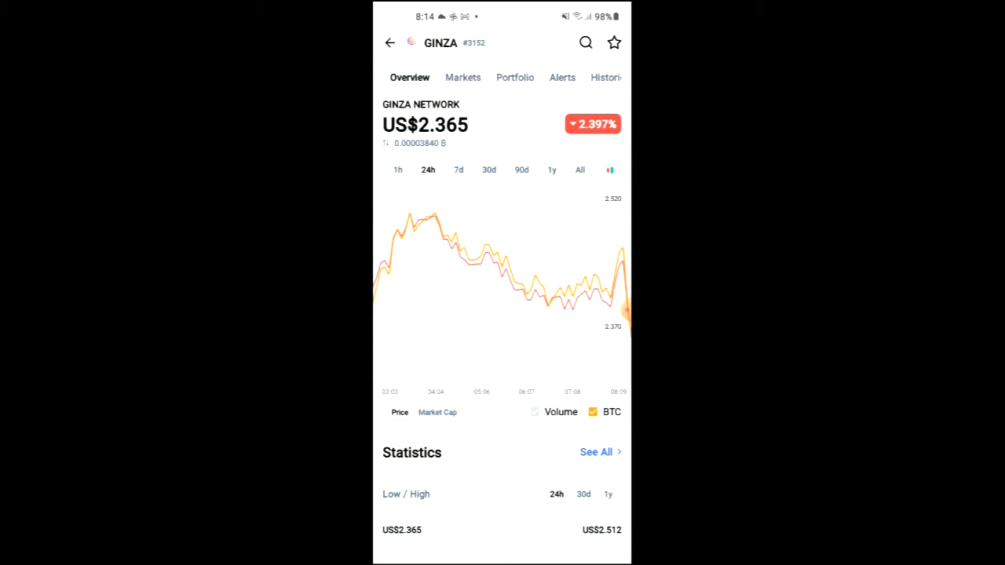
Scroll the GINZA overview down to its Statistics and About sections
{"action": "scroll", "scroll_direction": "down", "scroll_amount": 3}
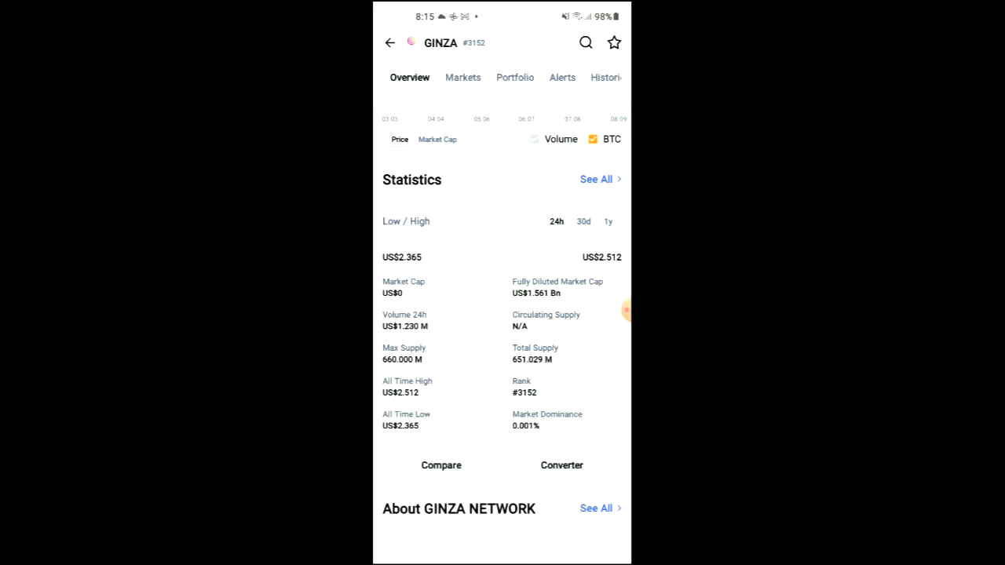
{"action": "scroll", "scroll_direction": "down", "scroll_amount": 3}
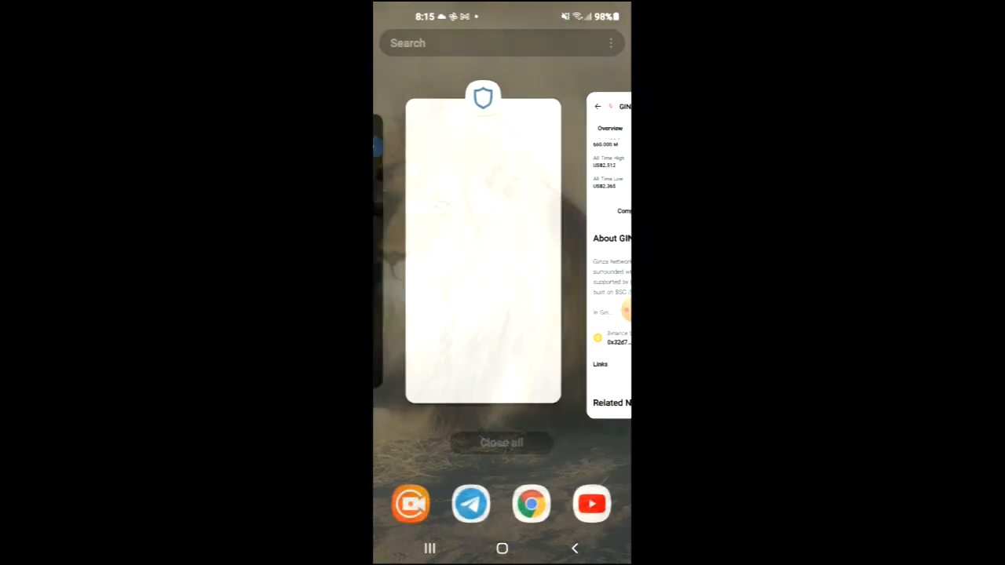
Switch to Trust Wallet's DApps browser and launch PancakeSwap from the Popular list
{"action": "left_click", "coordinate": [483, 251]}
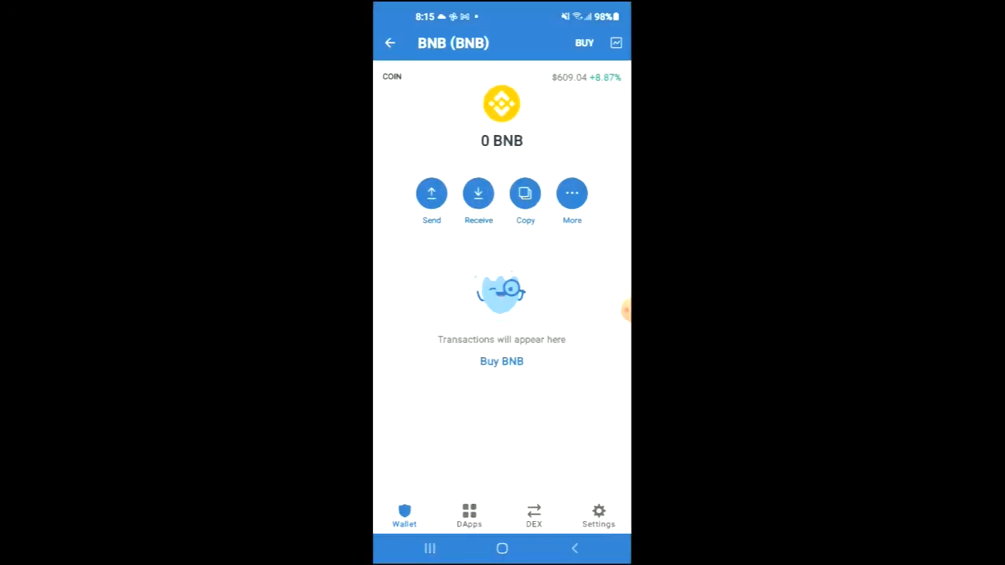
{"action": "left_click", "coordinate": [468, 515]}
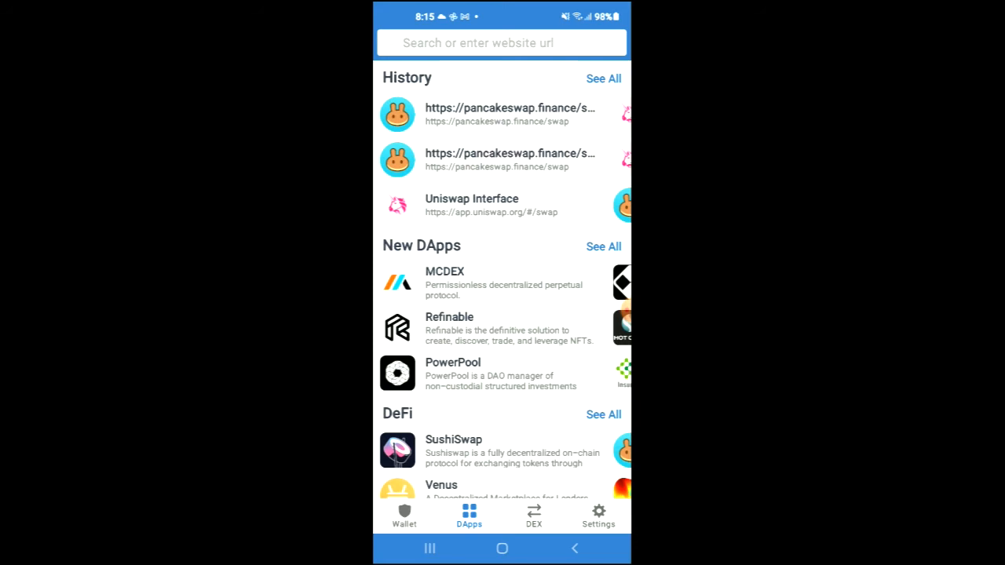
{"action": "scroll", "scroll_direction": "down", "scroll_amount": 3}
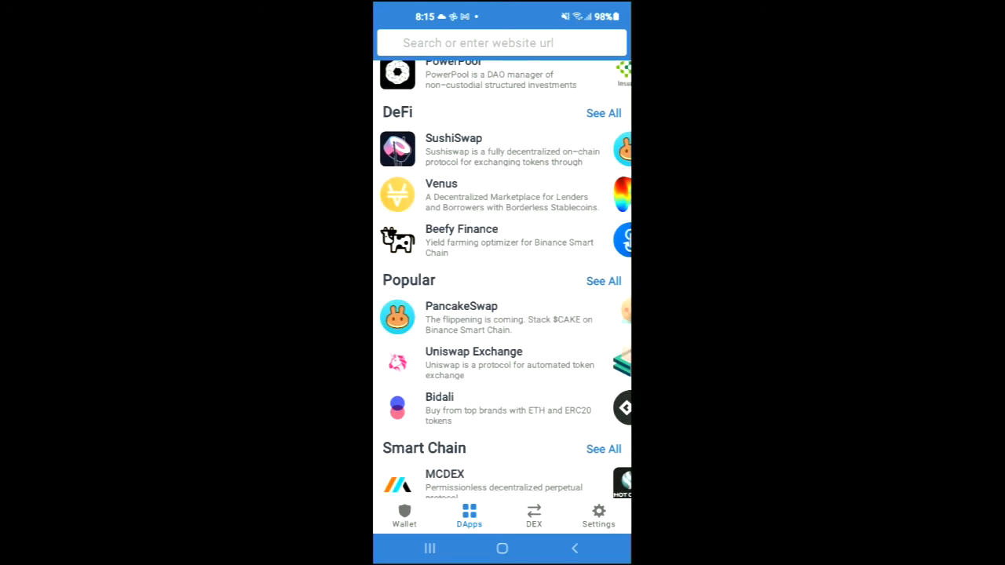
{"action": "left_click", "coordinate": [462, 317]}
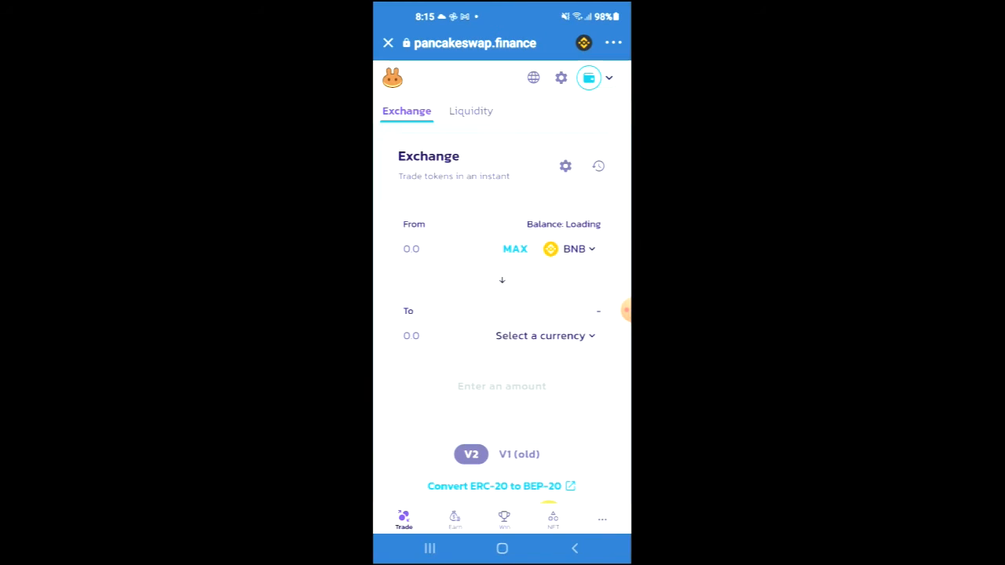
Search the To-token picker for the pasted GINZA contract address, finding no results
{"action": "left_click", "coordinate": [543, 336]}
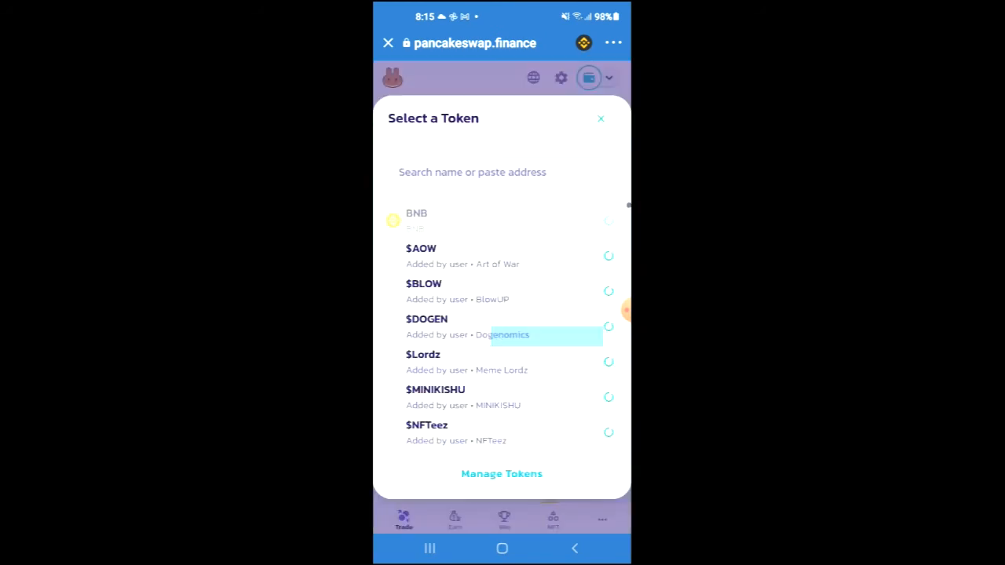
{"action": "left_click", "coordinate": [503, 171]}
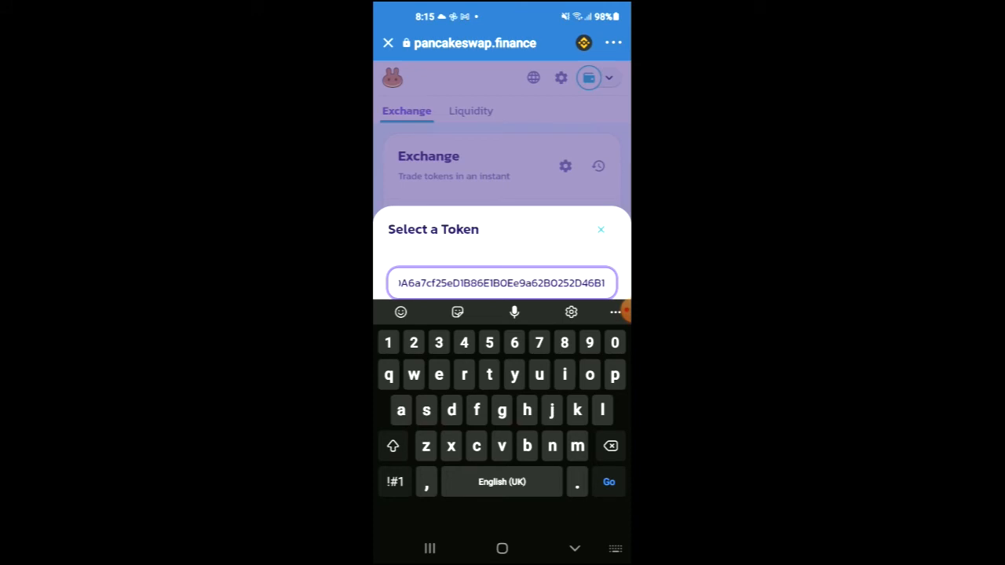
{"action": "key", "text": "Enter"}
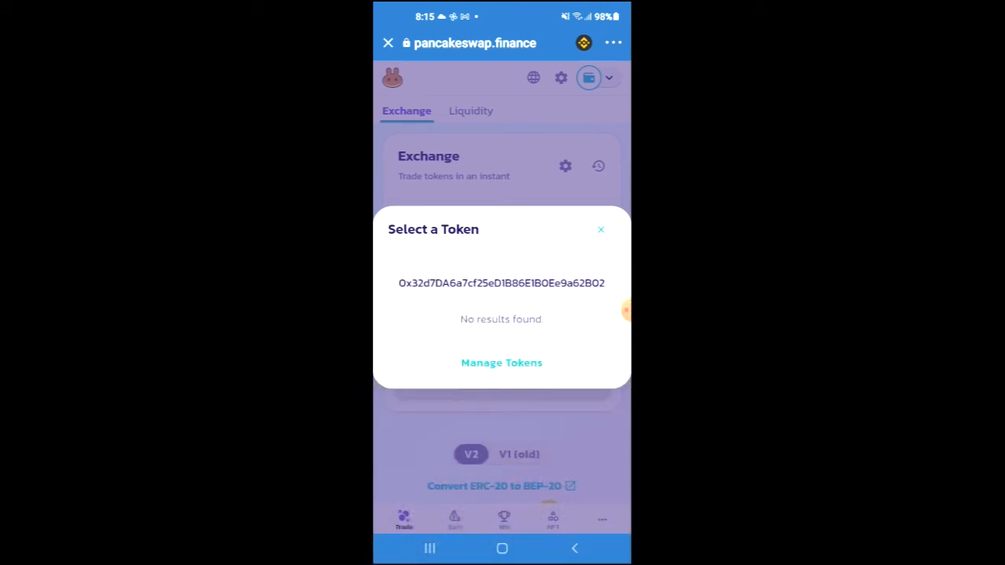
{"action": "left_click", "coordinate": [500, 282]}
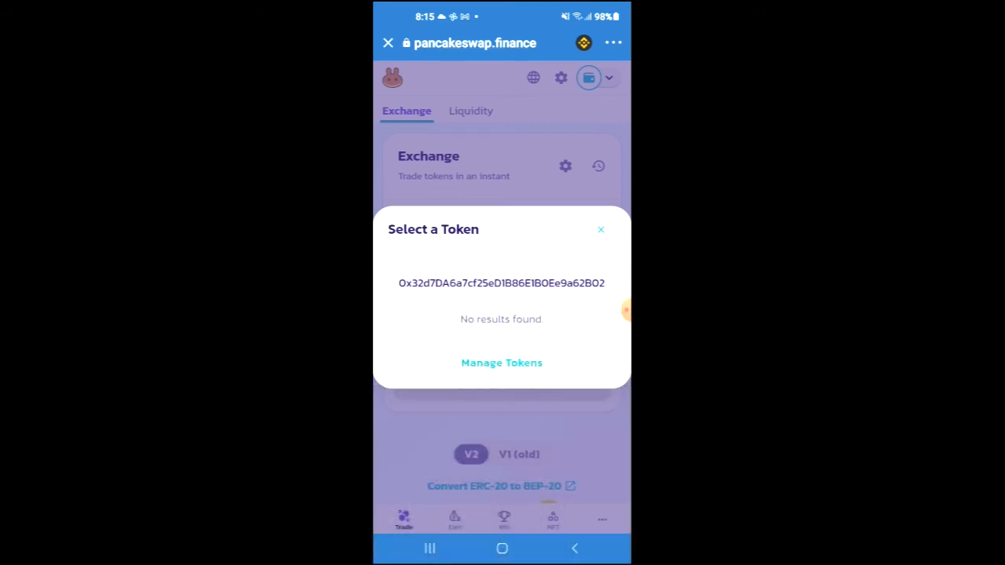
Dismiss the Select a Token dialog back to the Exchange form
{"action": "left_click", "coordinate": [600, 229]}
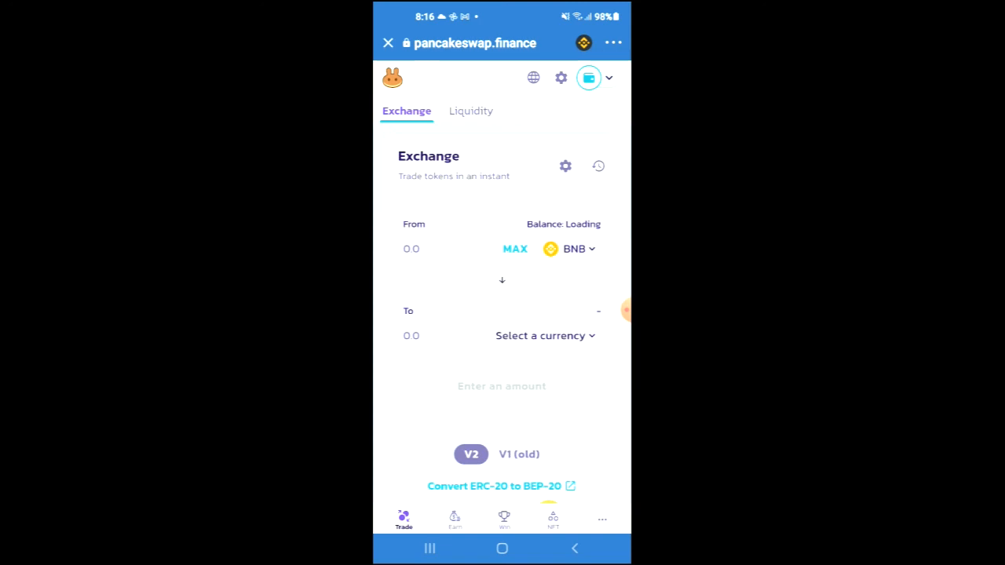
Reopen the To-token picker and enter the GINZA contract address '6a7cf25eD1B86E1B0Ee9a62B0252D46B16'
{"action": "left_click", "coordinate": [540, 336]}
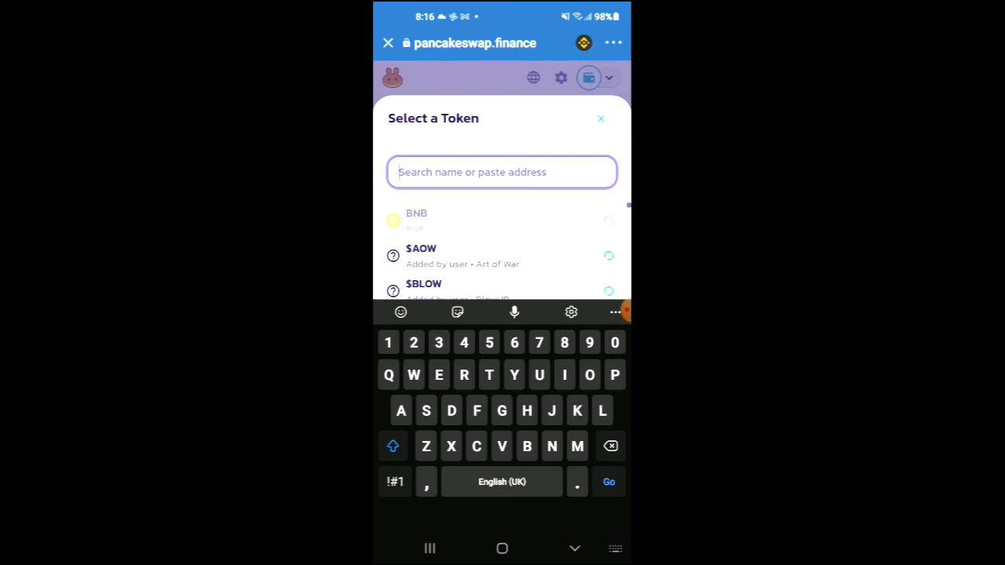
{"action": "left_click", "coordinate": [503, 171]}
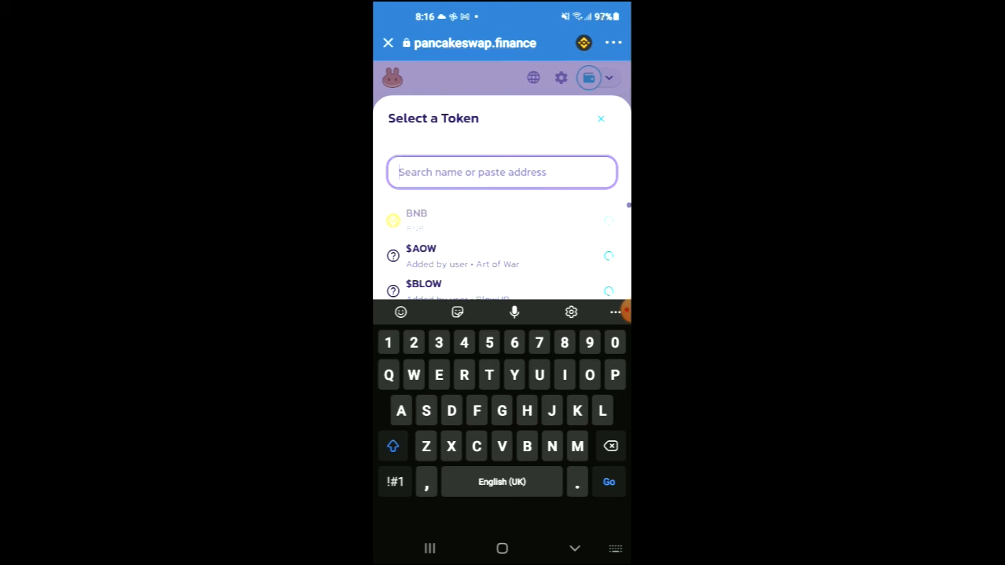
{"action": "type", "text": "6a7cf25eD1B86E1B0Ee9a62B0252D46B16"}
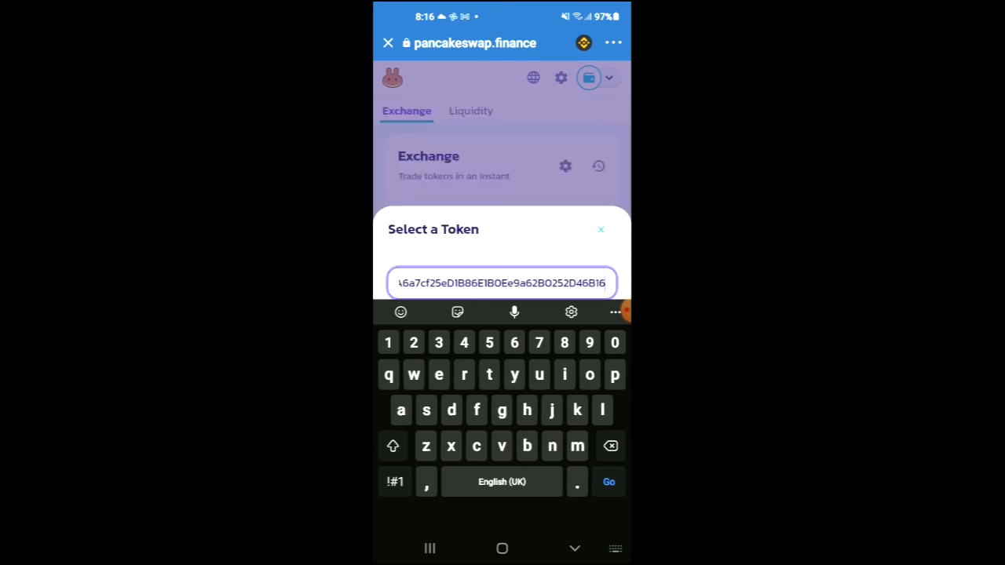